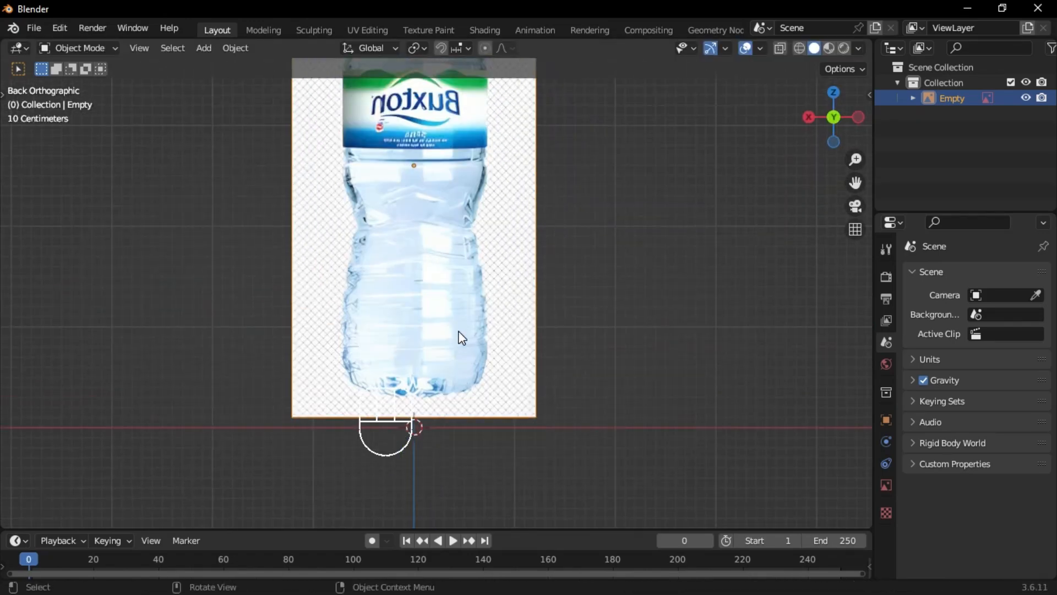
Step: Add a cube and enter Edit Mode to trace the bottle's right edge as a vertex outline
{"action": "left_click", "coordinate": [203, 48]}
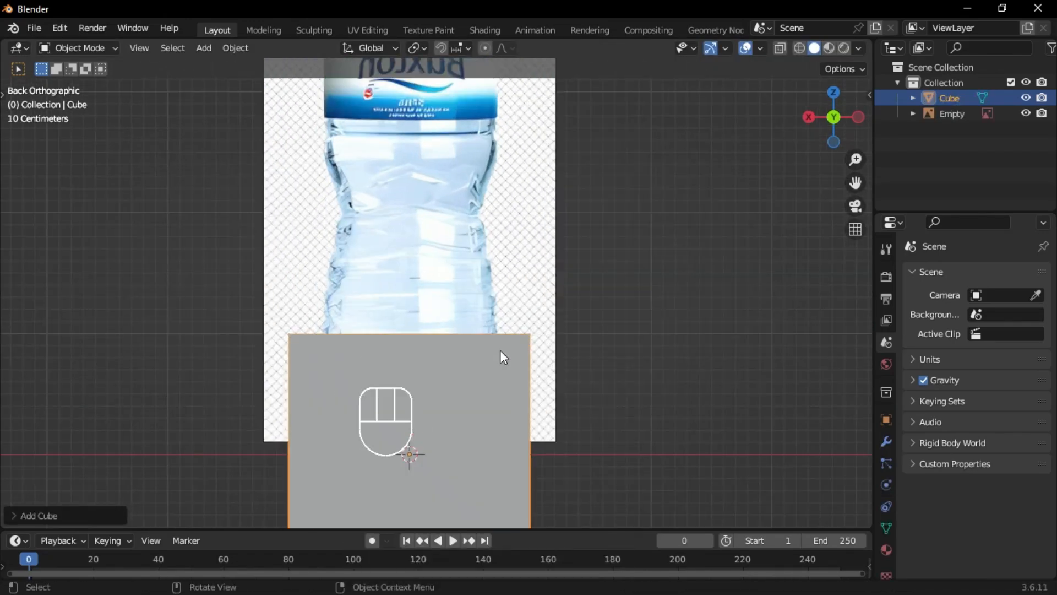
{"action": "key", "text": "Tab"}
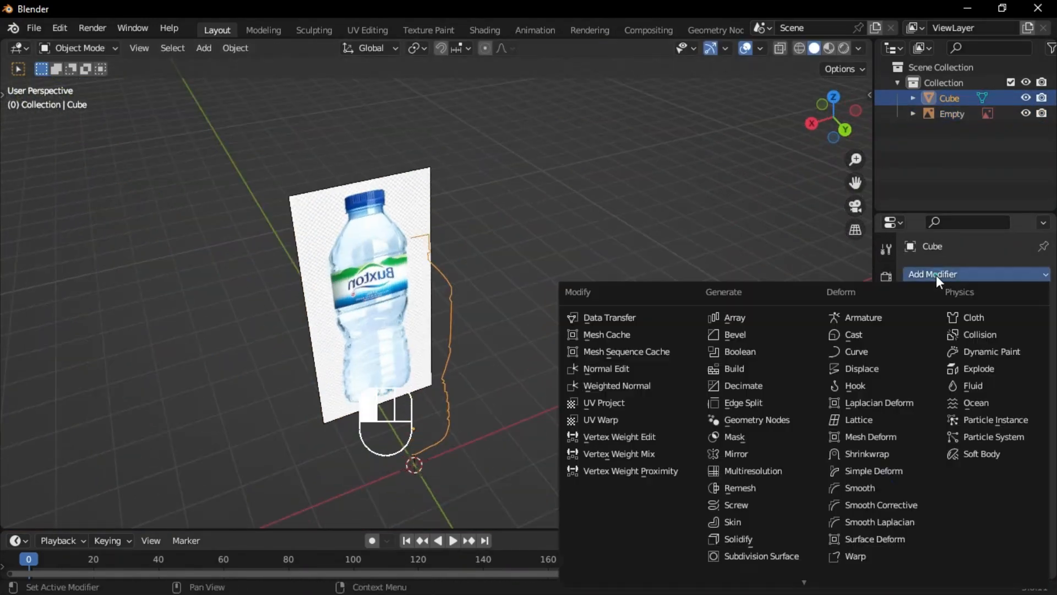
Step: Add a Screw modifier on Z to revolve the outline, then move vertices to refine the neck
{"action": "left_click", "coordinate": [735, 506]}
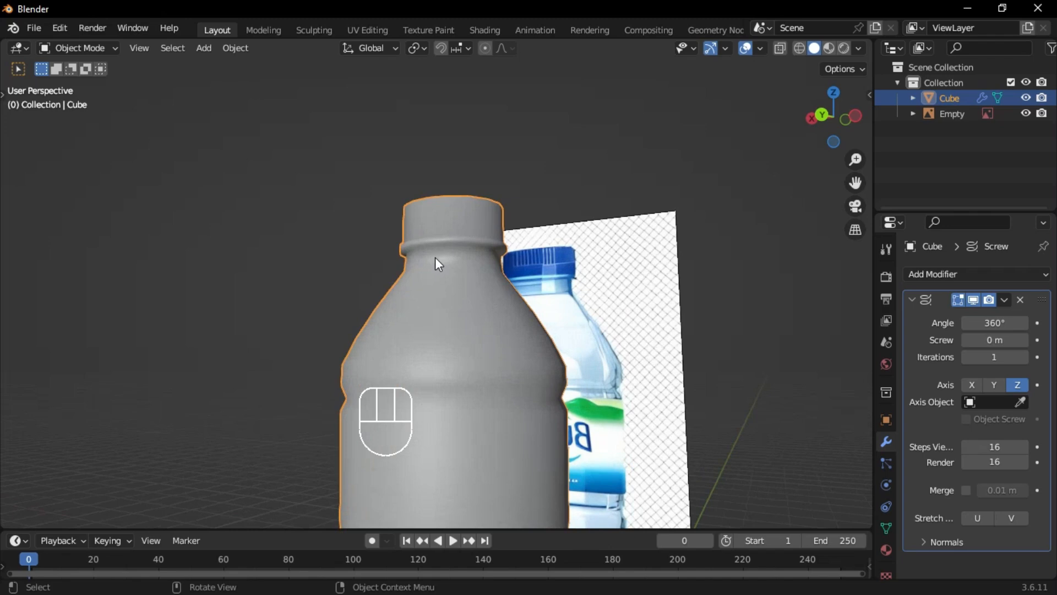
{"action": "key", "text": "Tab"}
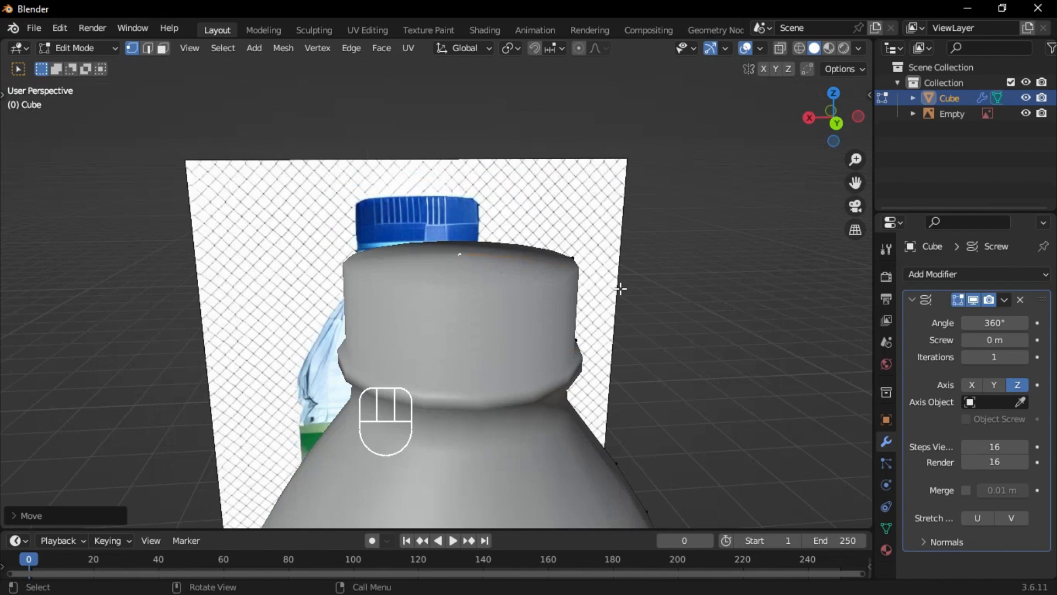
{"action": "left_click_drag", "start_coordinate": [618, 289], "coordinate": [510, 347]}
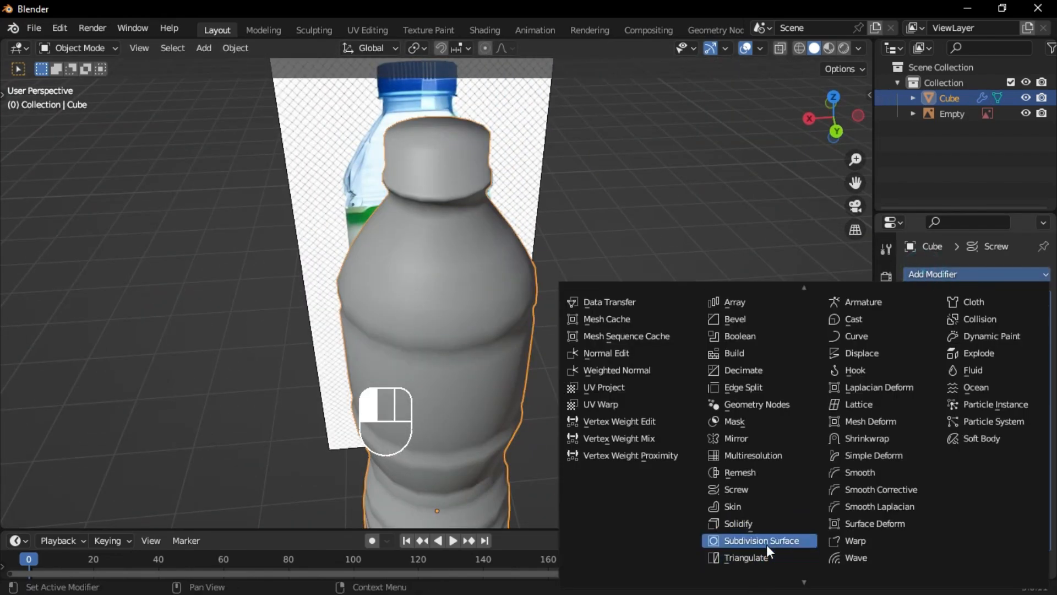
Step: Add a Subdivision Surface modifier and begin editing the bottom vertices of the smoothed body
{"action": "left_click", "coordinate": [760, 539]}
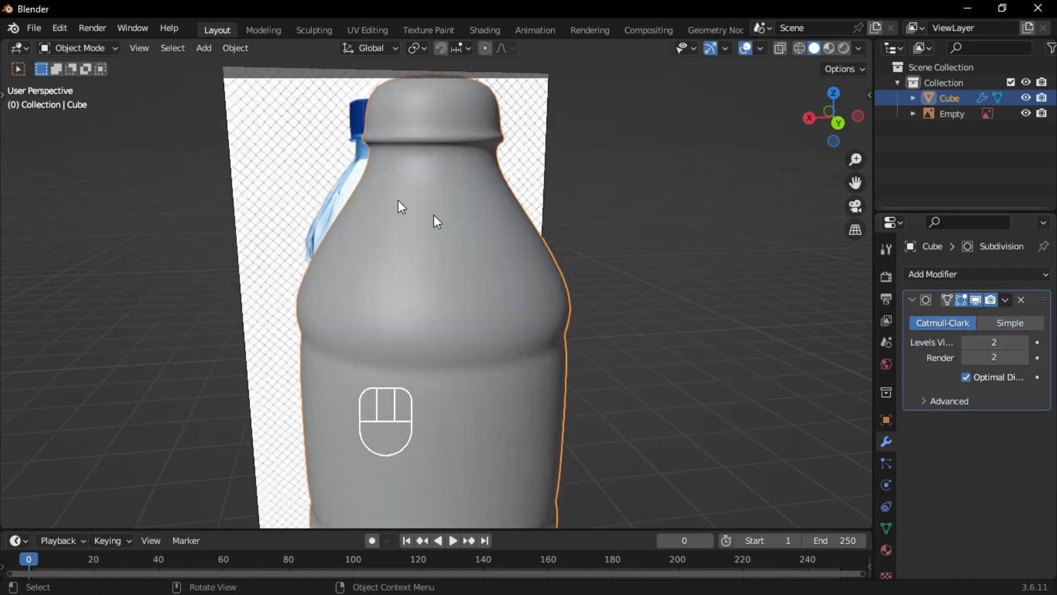
{"action": "key", "text": "Tab"}
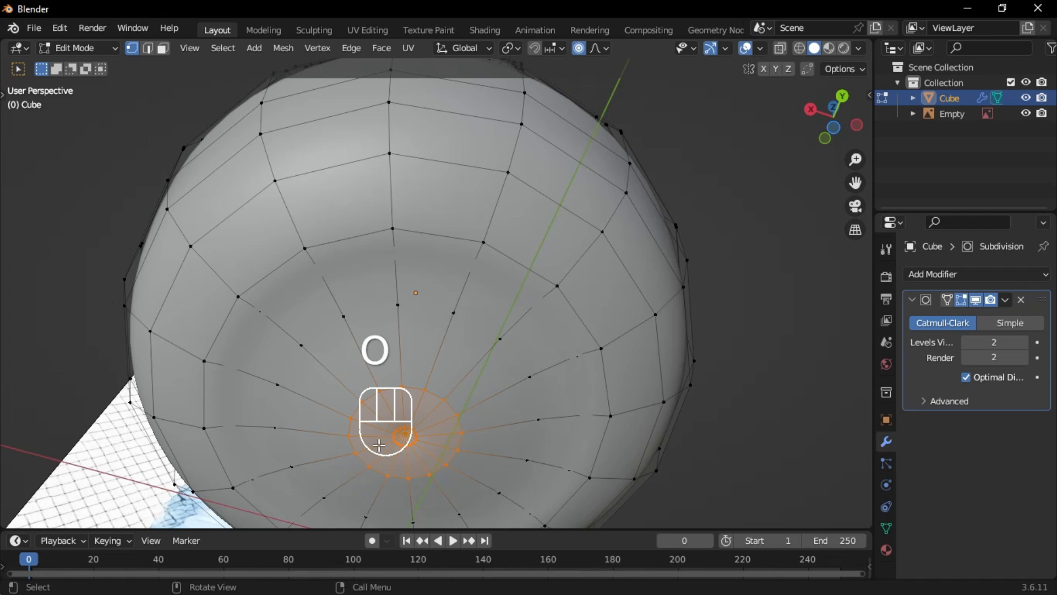
Step: Move the base vertices with proportional editing to round off the bottle's bottom
{"action": "key", "text": "g"}
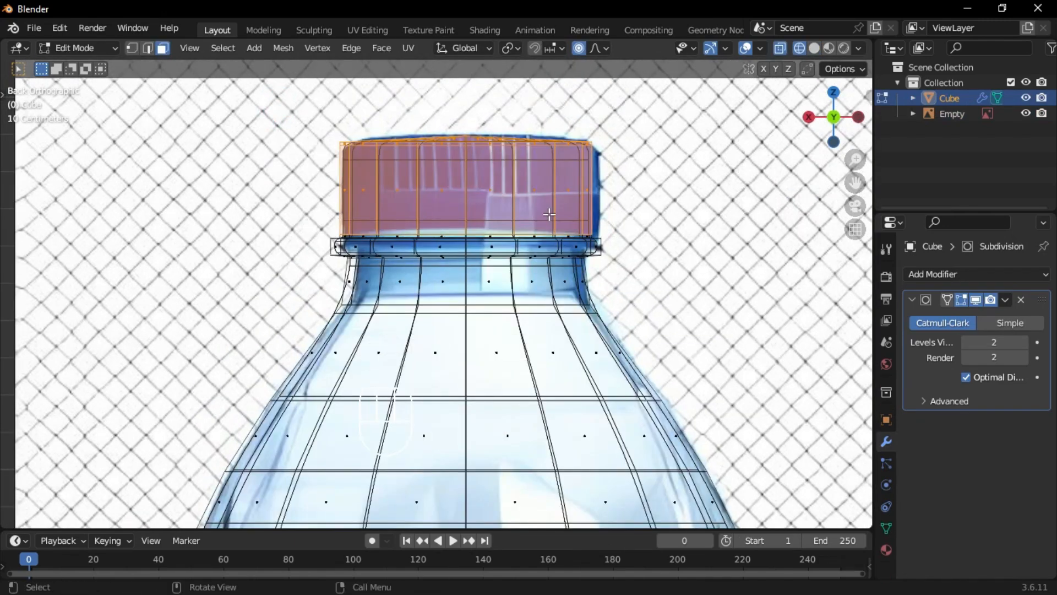
Step: Grow the cap face selection and separate it (P > Selection) into its own object
{"action": "key", "text": "shift+z"}
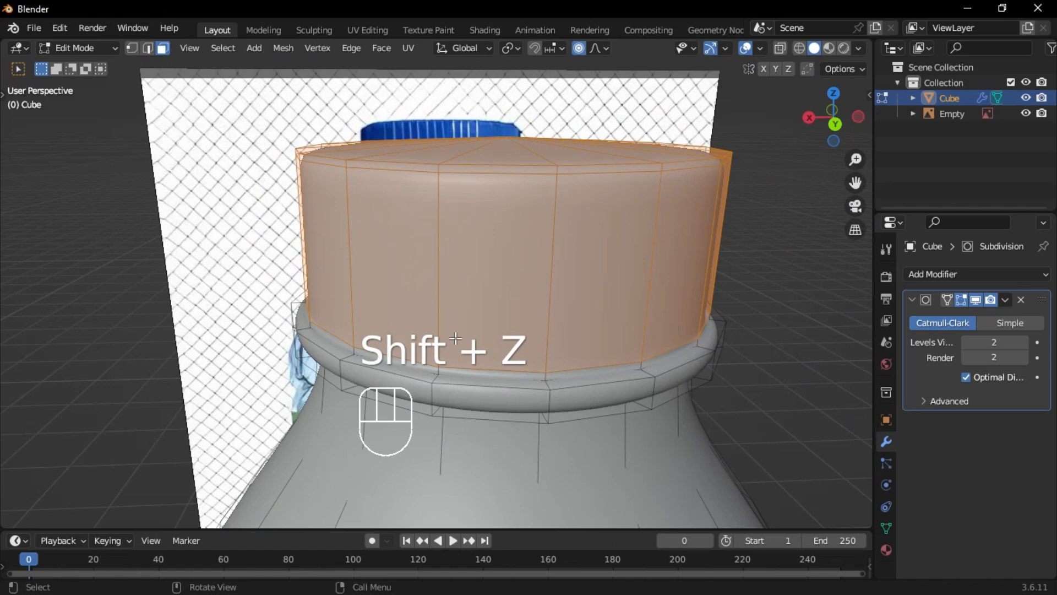
{"action": "key", "text": "Ctrl+Numpad_Plus"}
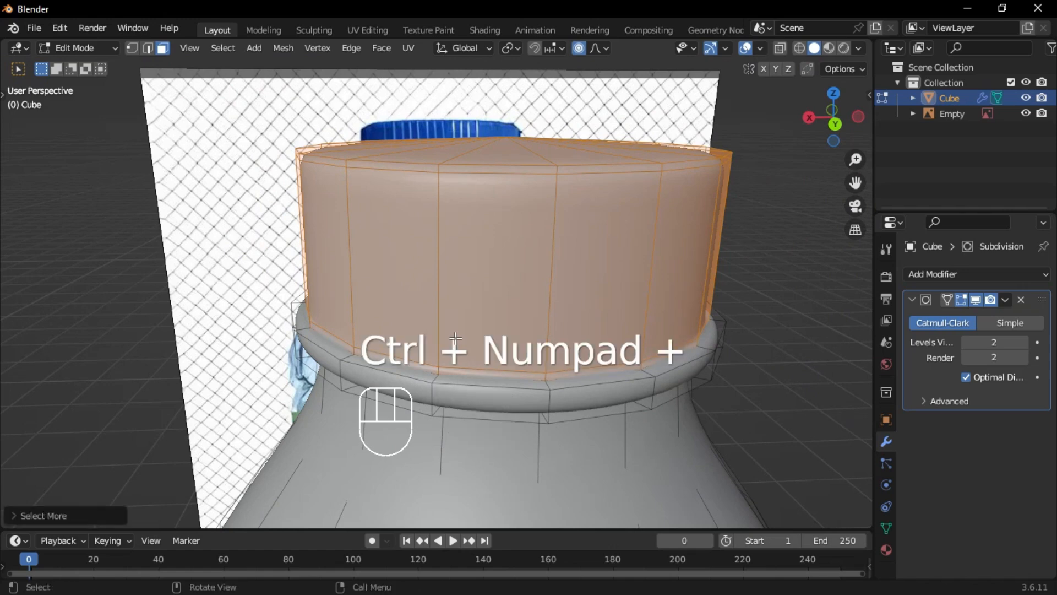
{"action": "key", "text": "p"}
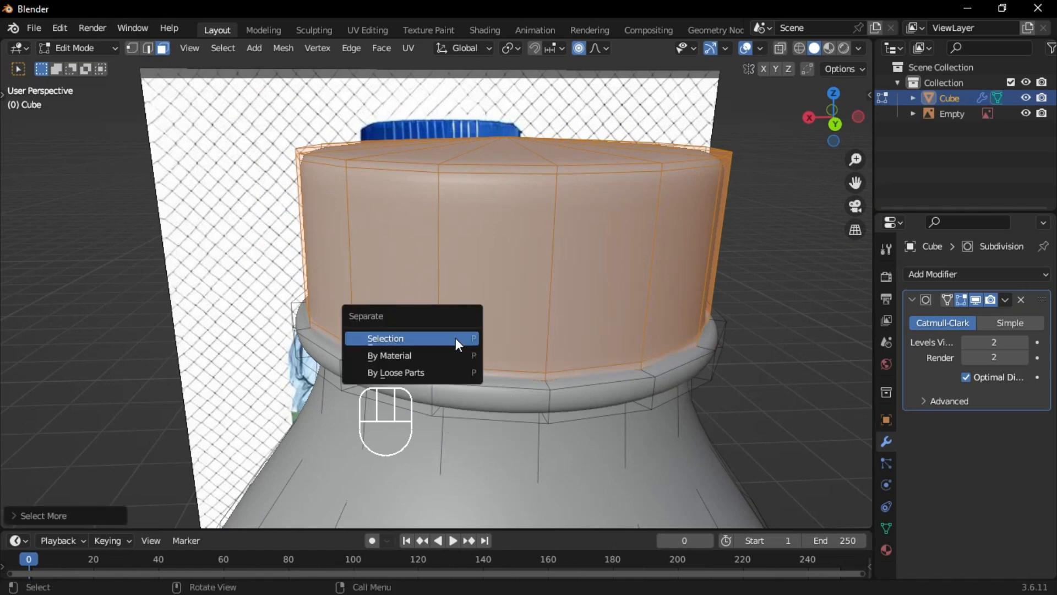
{"action": "left_click", "coordinate": [386, 338]}
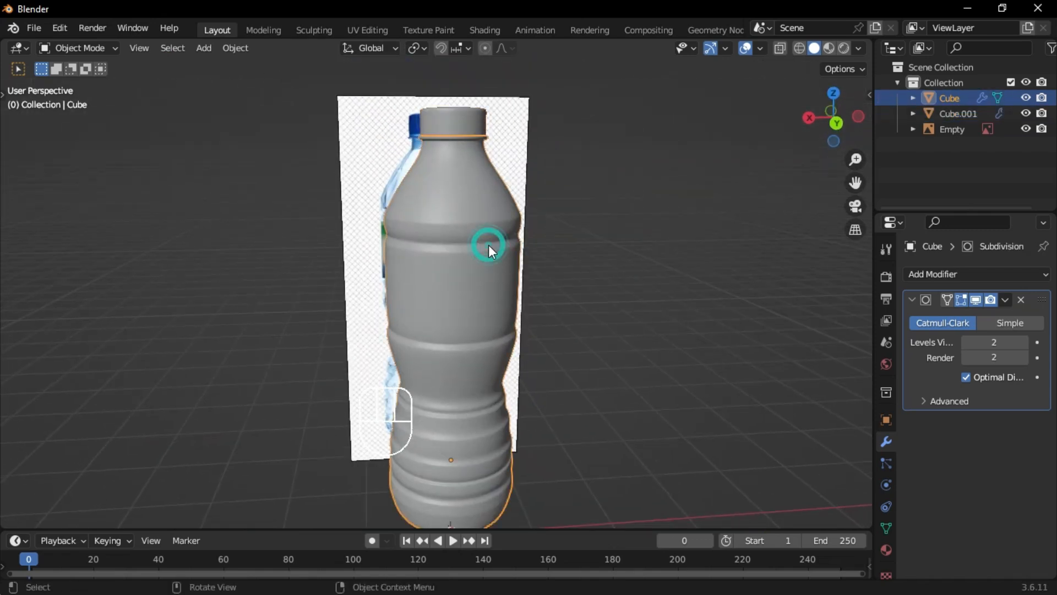
Step: In the Shading workspace, mix Principled, Transparent and Glossy BSDF (roughness 0.030) into the material output
{"action": "left_click", "coordinate": [482, 30]}
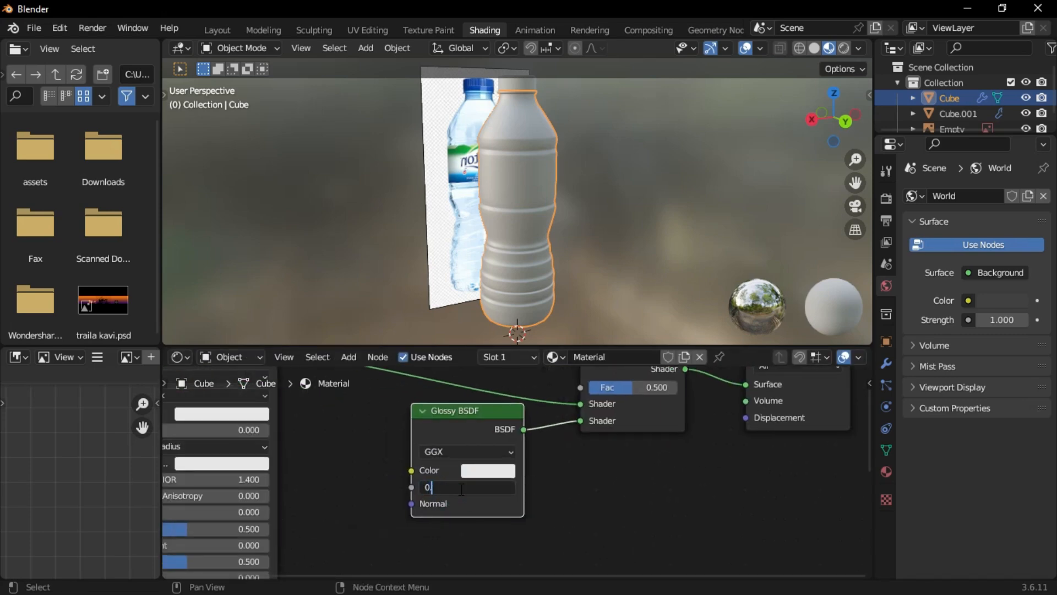
{"action": "type", "text": "0.030"}
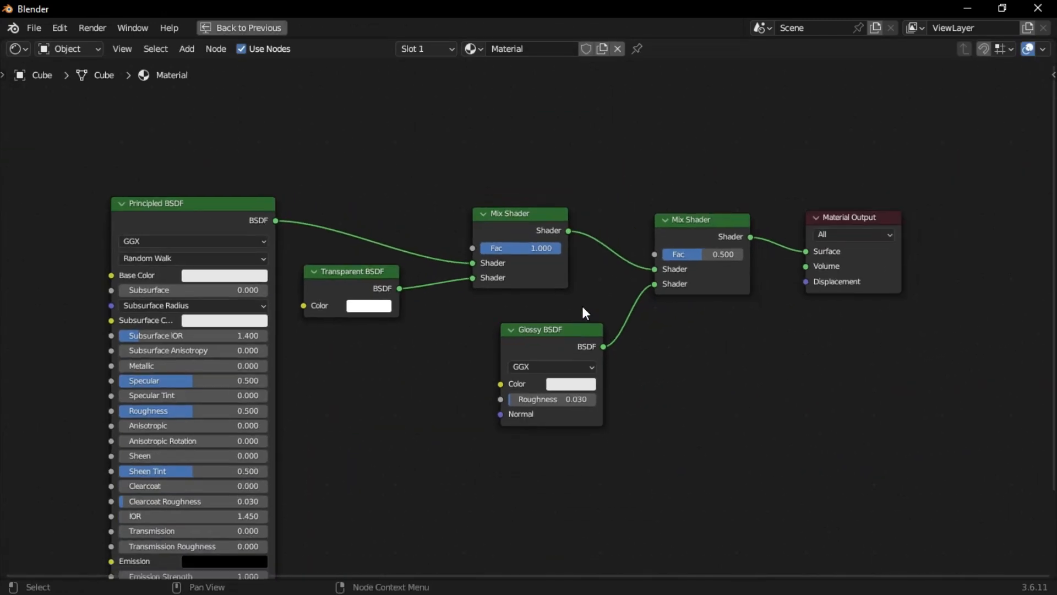
{"action": "left_click", "coordinate": [241, 27]}
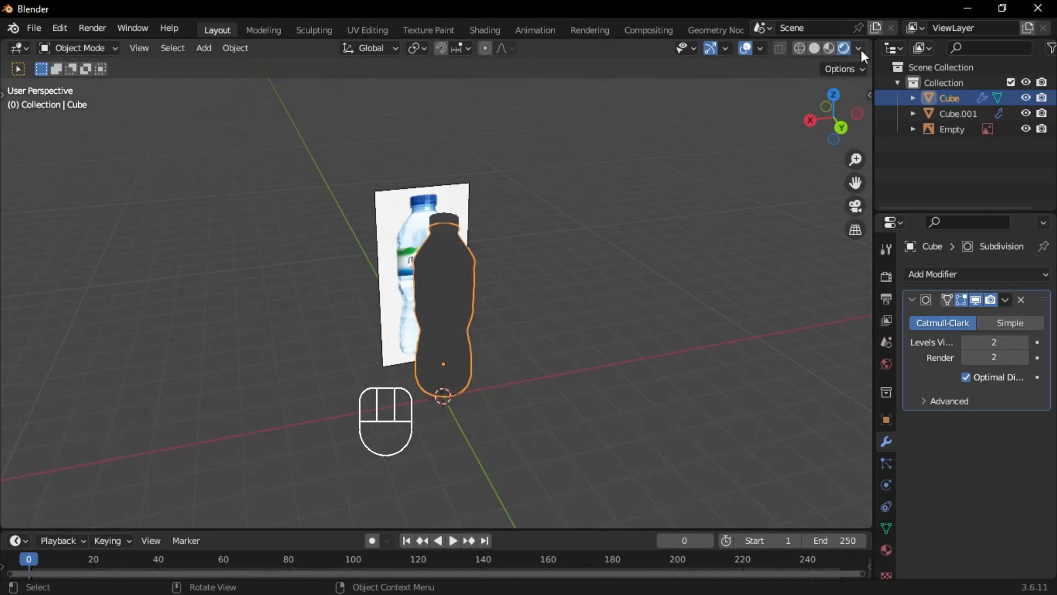
Step: Switch the viewport to Rendered shading and set the render engine to Cycles
{"action": "left_click", "coordinate": [841, 47]}
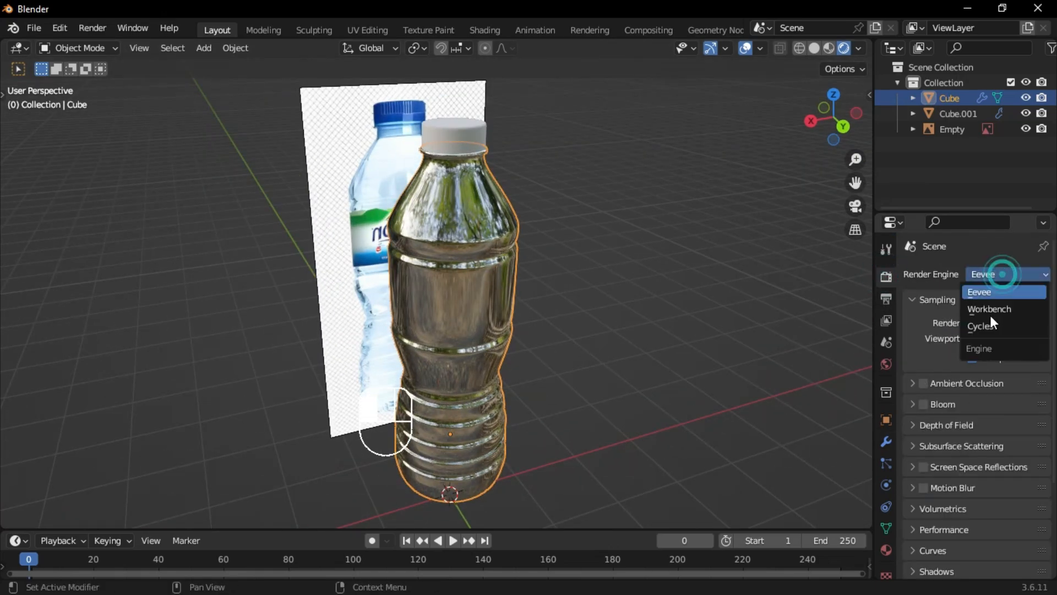
{"action": "left_click", "coordinate": [984, 326]}
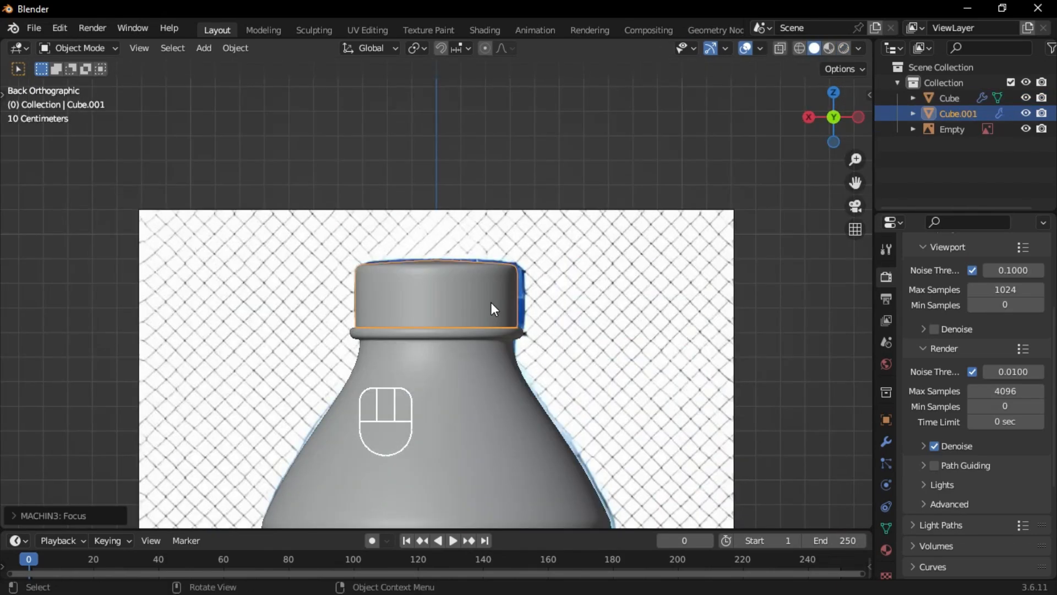
Step: Inset and push alternating faces of Cube.001 inward into ridges, add a loop cut and shade smooth
{"action": "key", "text": "Tab"}
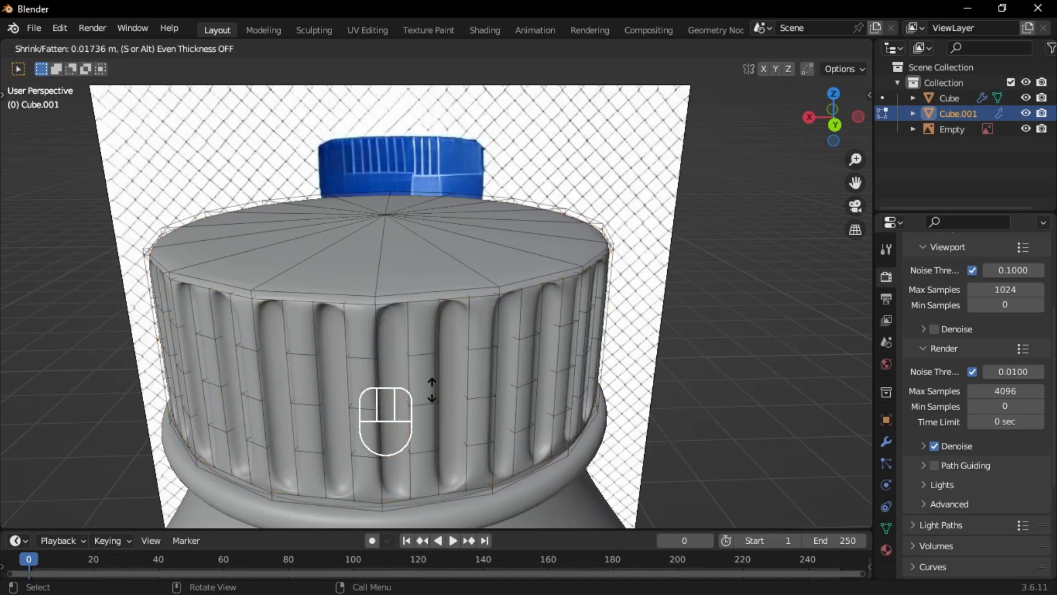
{"action": "key", "text": "ctrl+r"}
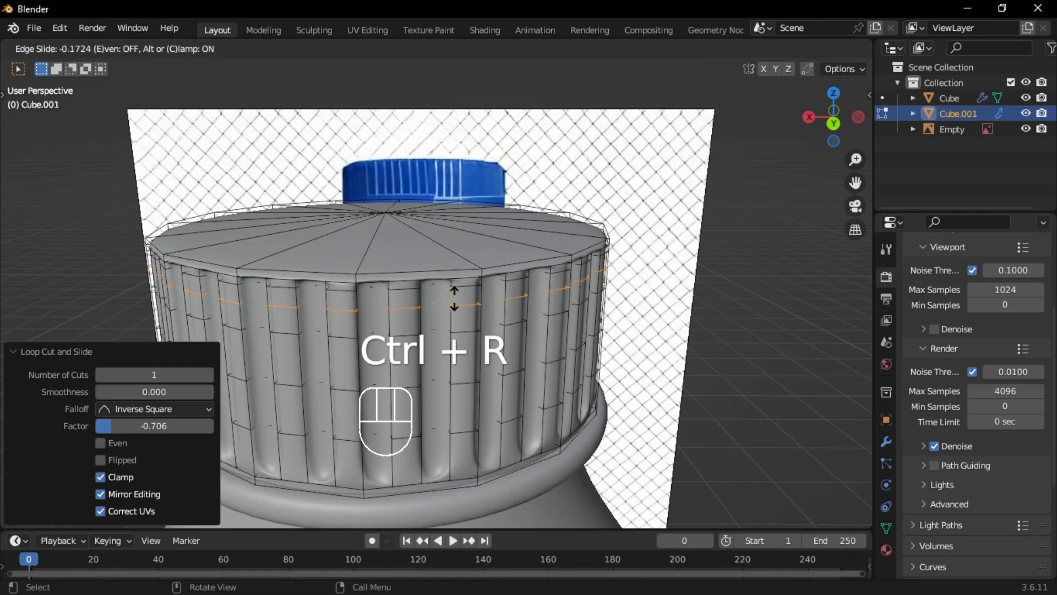
{"action": "key", "text": "Tab"}
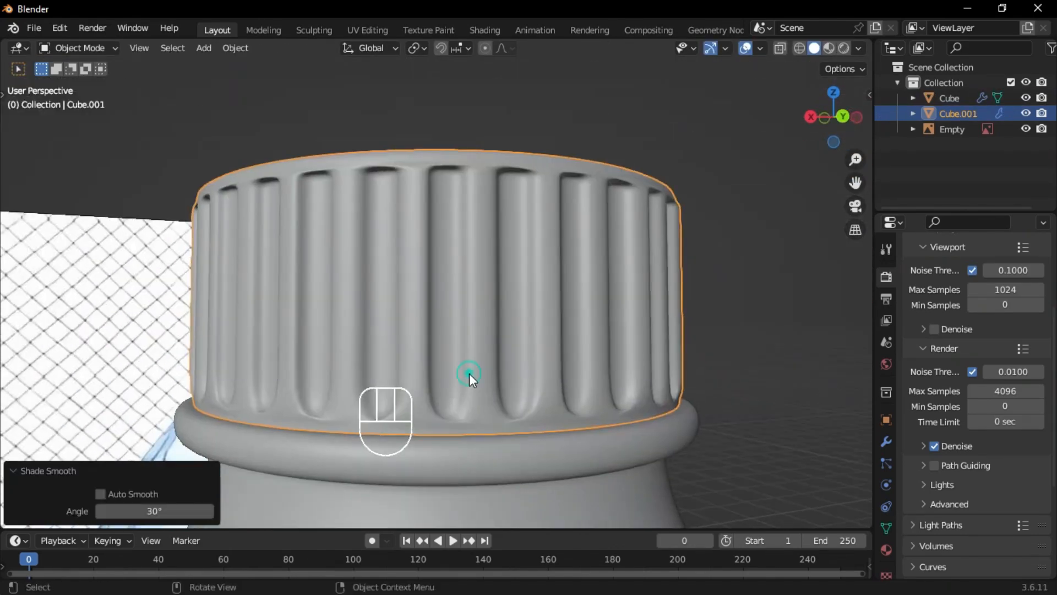
{"action": "key", "text": "shift+z"}
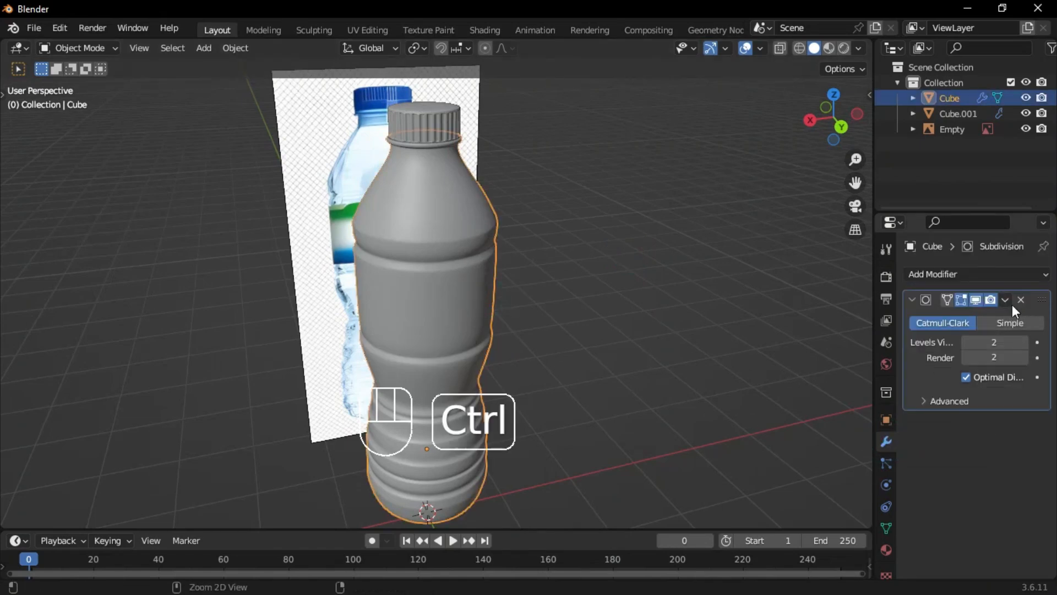
Step: Apply the subdivision, then duplicate the middle face loop and separate it as Cube.002
{"action": "left_click", "coordinate": [1004, 299]}
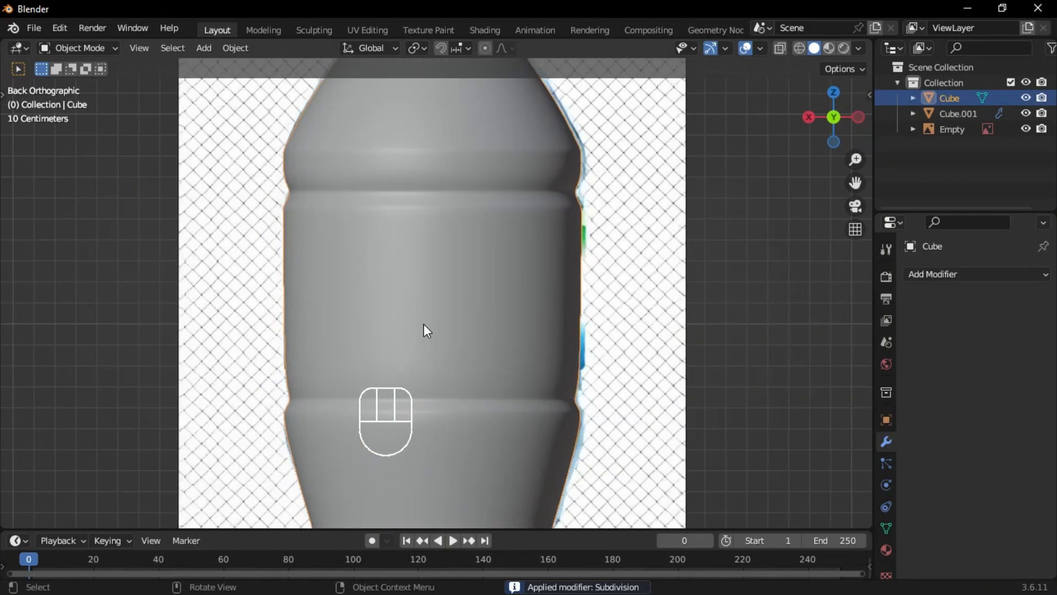
{"action": "key", "text": "Tab"}
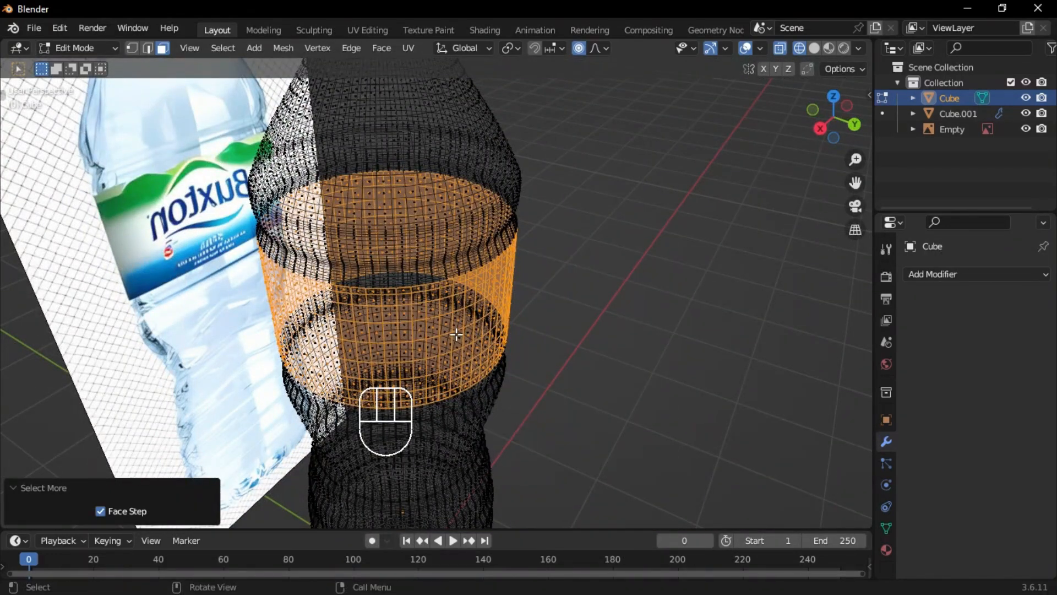
{"action": "key", "text": "shift+d"}
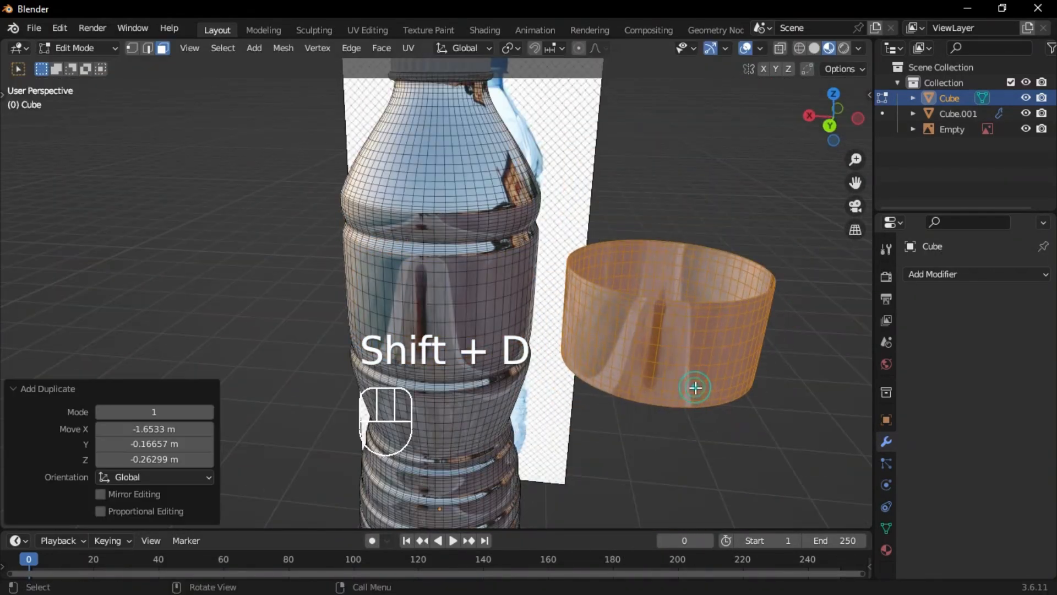
{"action": "key", "text": "Return"}
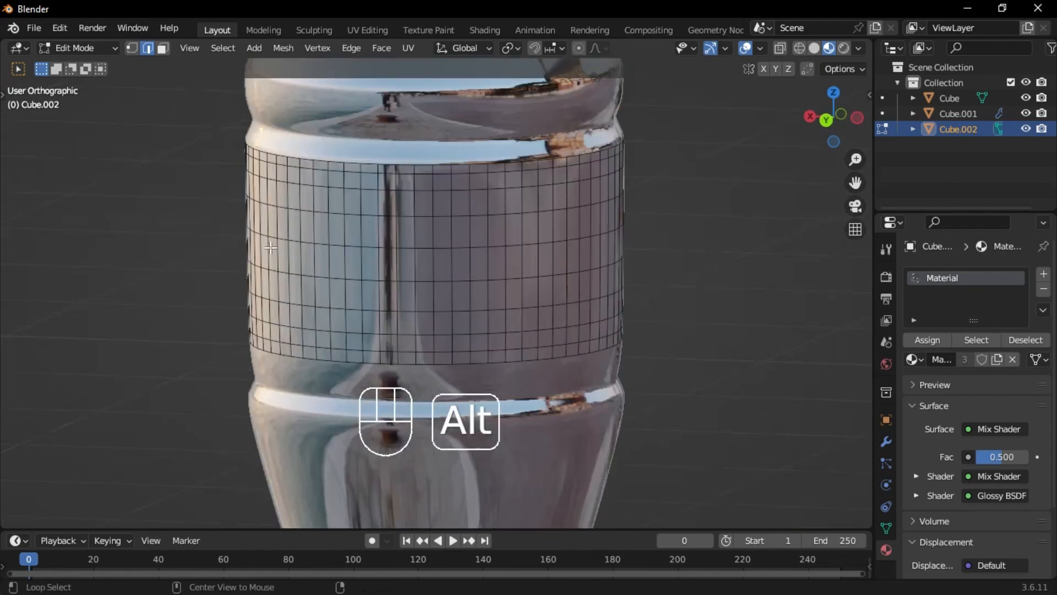
{"action": "key", "text": "shift+z"}
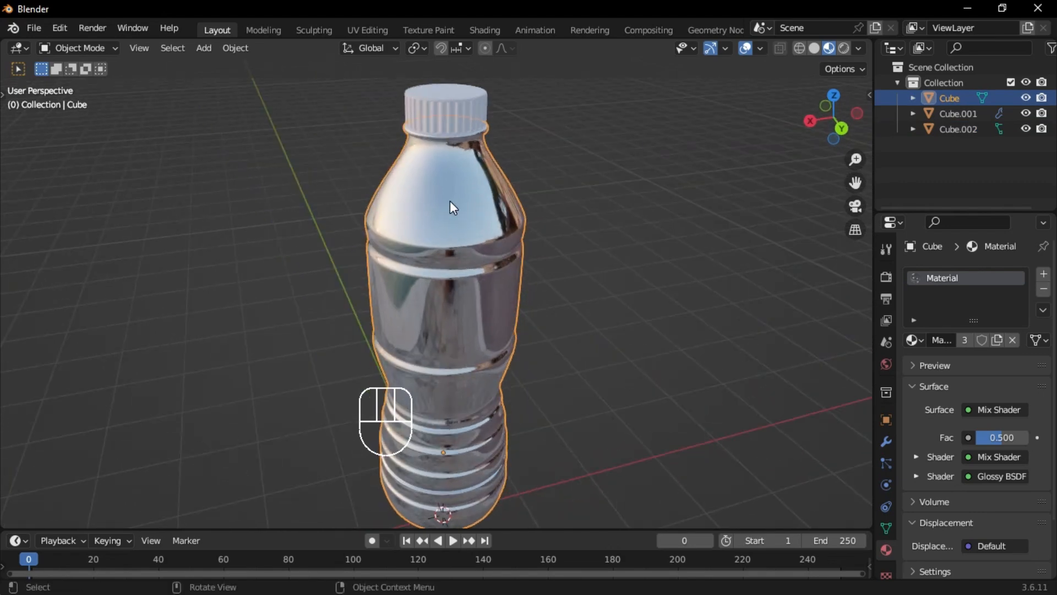
Step: Hide the bottle, mark a vertical edge loop on Cube.002 as a seam, select linked faces and move to Shading
{"action": "key", "text": "Tab"}
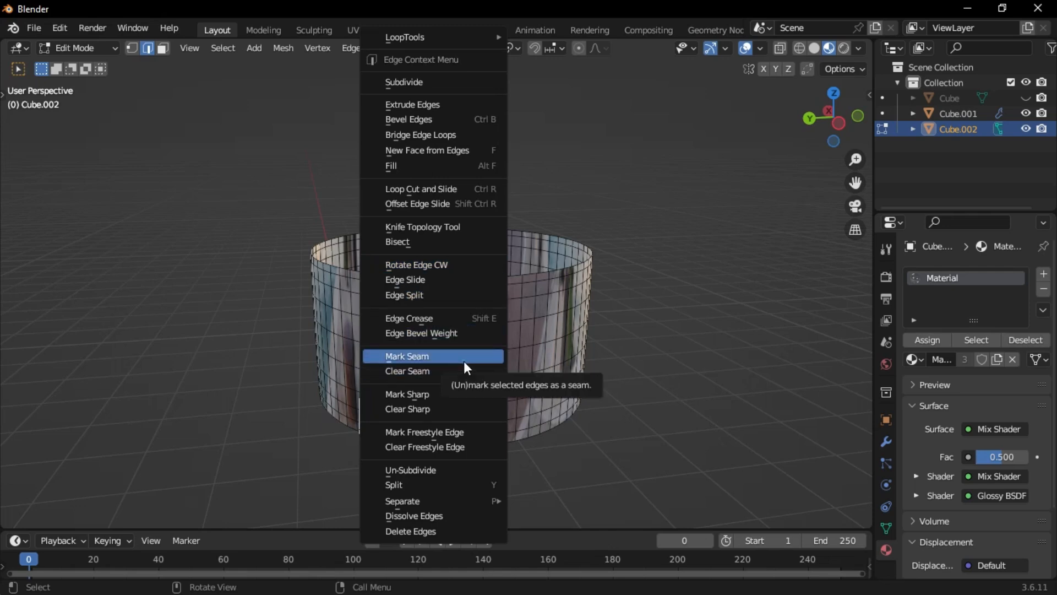
{"action": "left_click", "coordinate": [406, 356]}
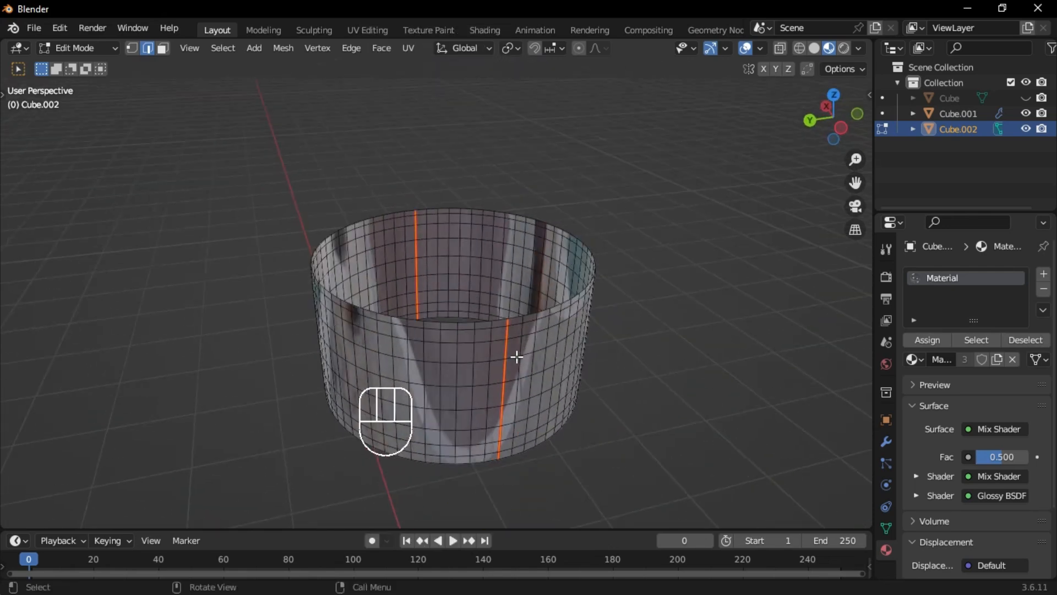
{"action": "key", "text": "l"}
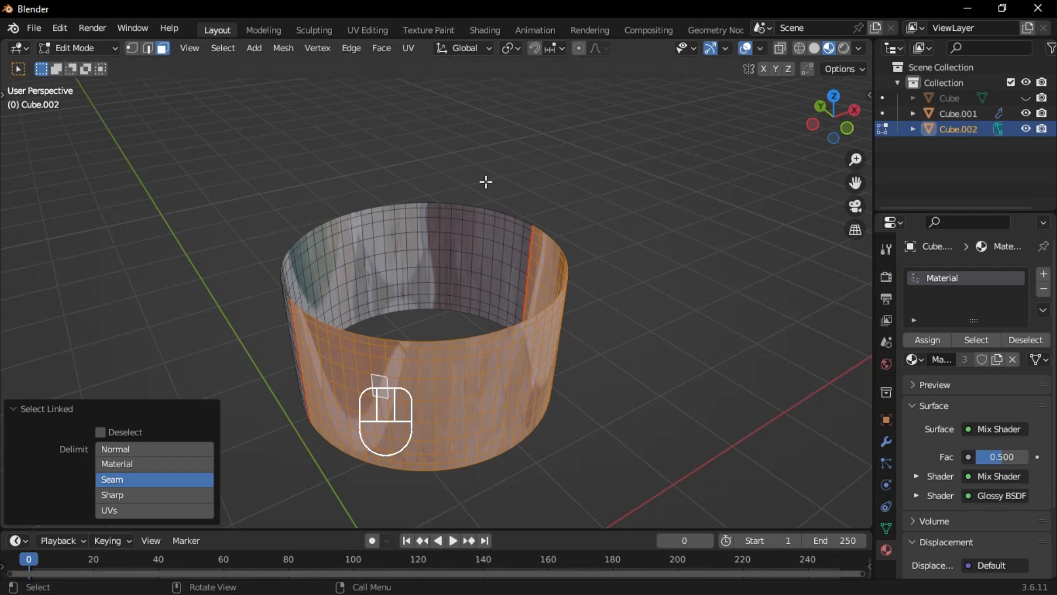
{"action": "key", "text": "Tab"}
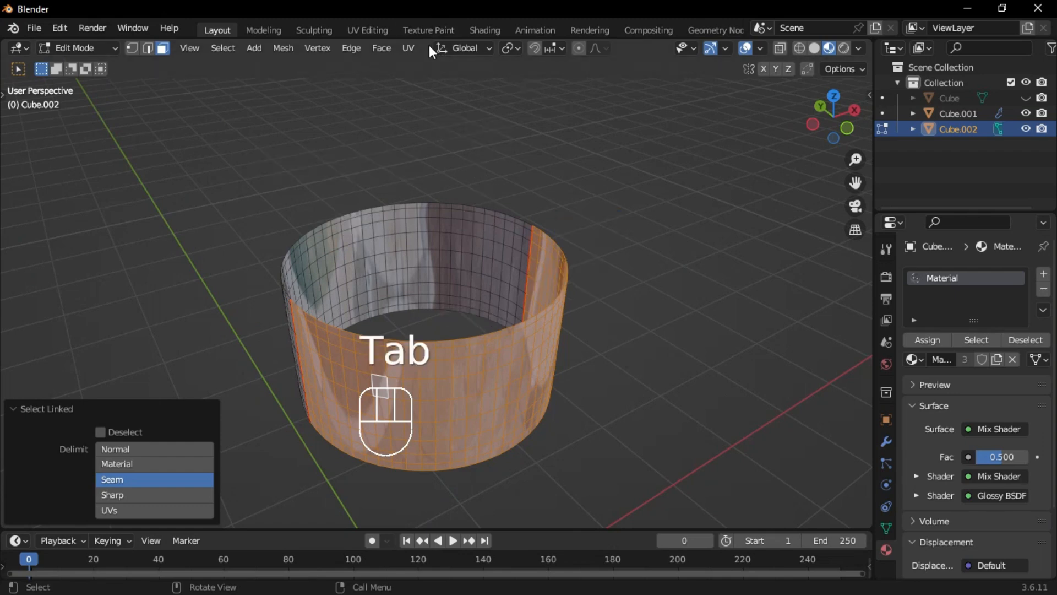
{"action": "left_click", "coordinate": [484, 30]}
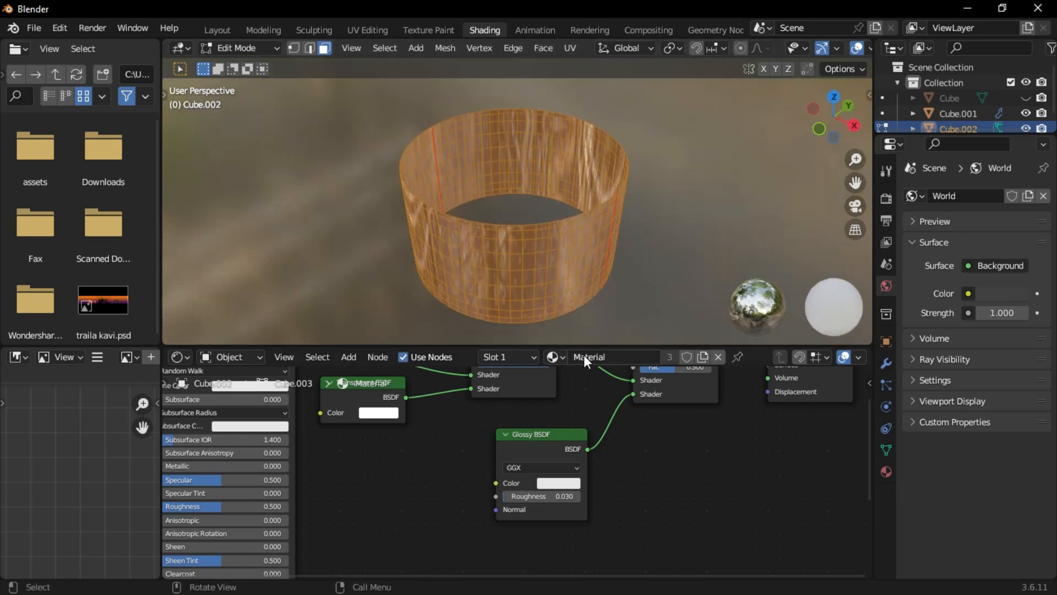
Step: Assign a second material slot to the band with download-_1_(1).jpg as its Base Color image texture
{"action": "left_click", "coordinate": [522, 356]}
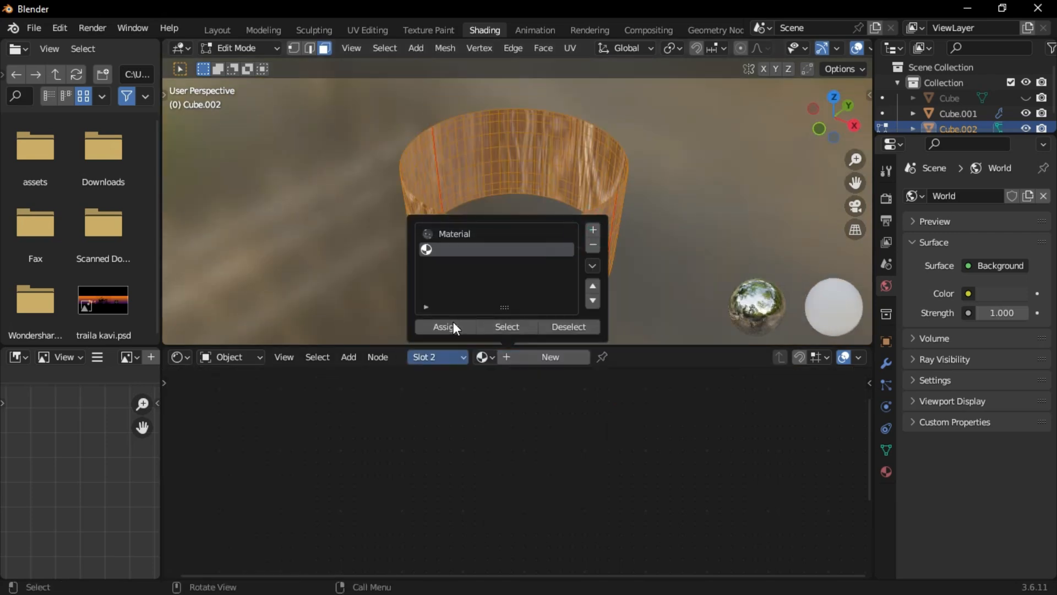
{"action": "left_click", "coordinate": [550, 357]}
{"action": "type", "text": "im"}
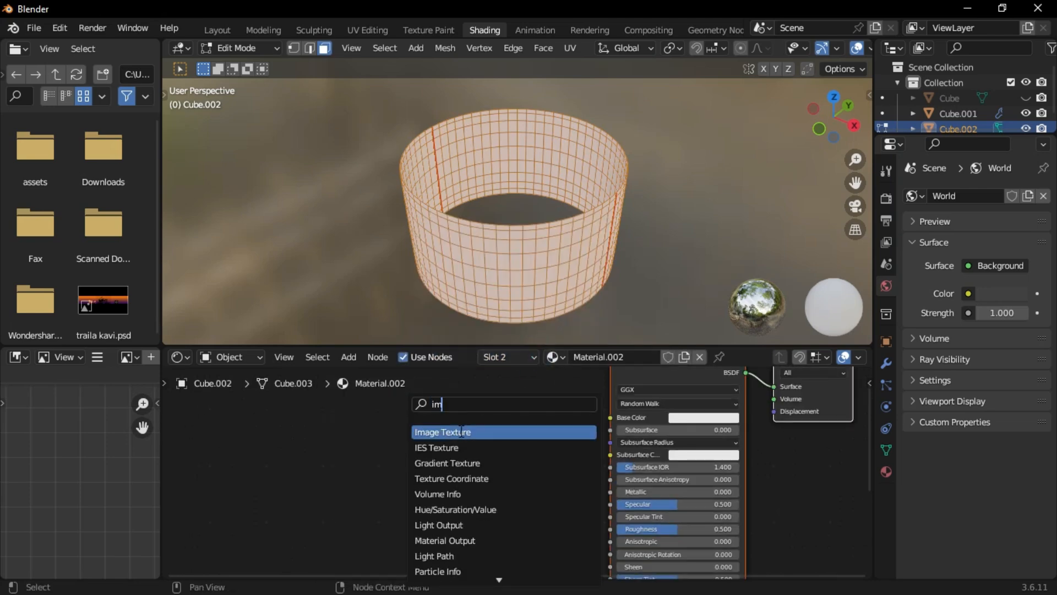
{"action": "left_click", "coordinate": [442, 431]}
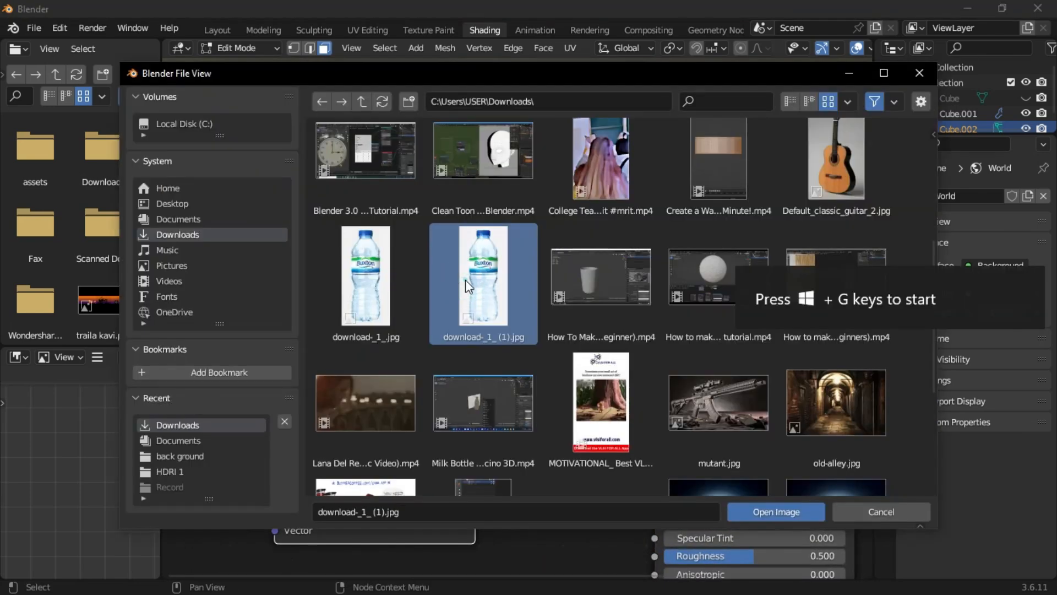
{"action": "left_click", "coordinate": [776, 511]}
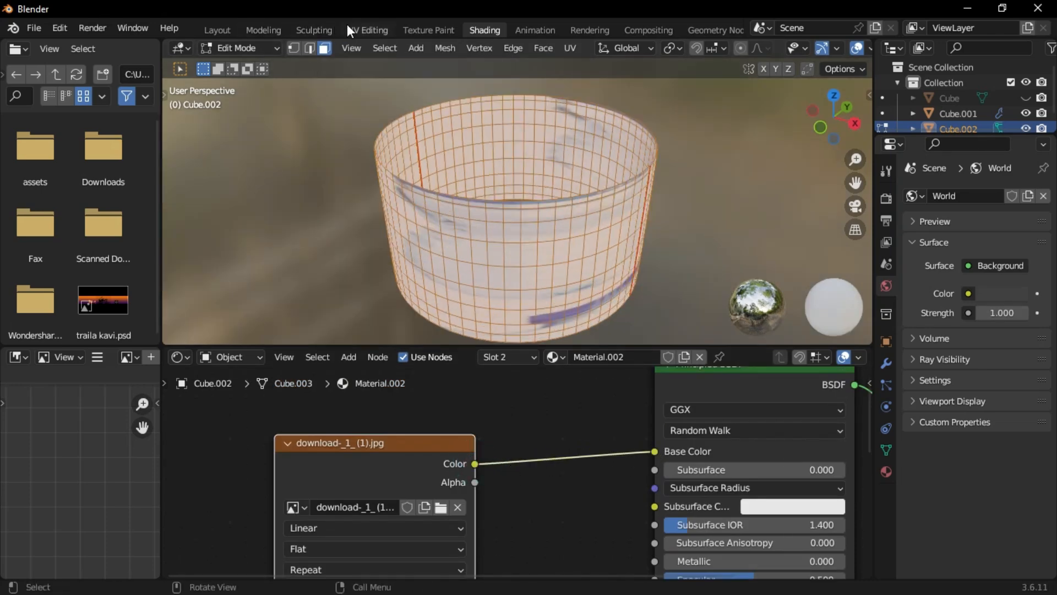
{"action": "left_click", "coordinate": [367, 30]}
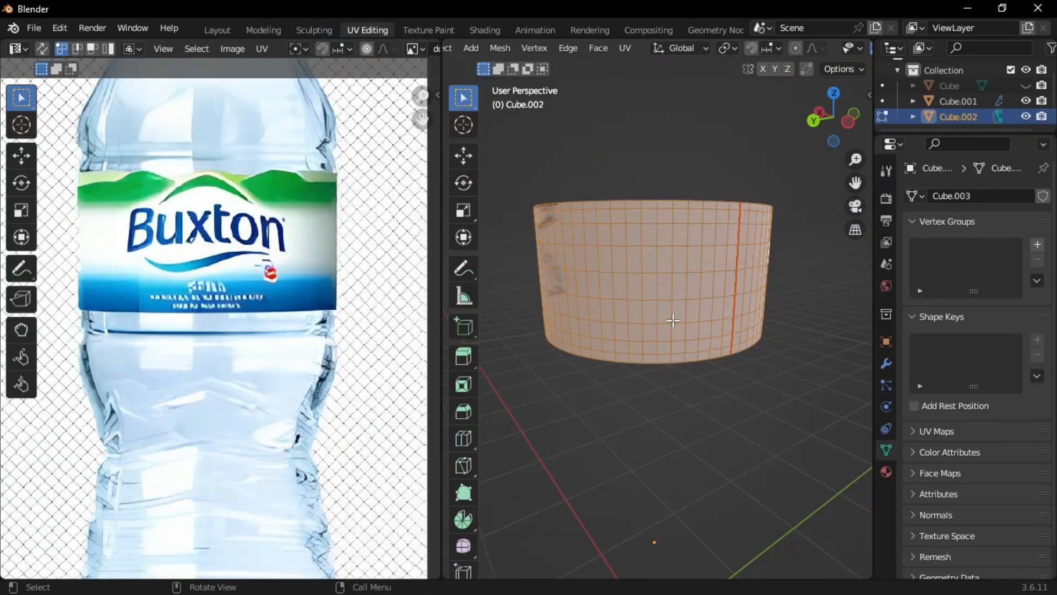
Step: Unwrap the band's UVs onto the Buxton label image, then return to Layout
{"action": "key", "text": "KP_1"}
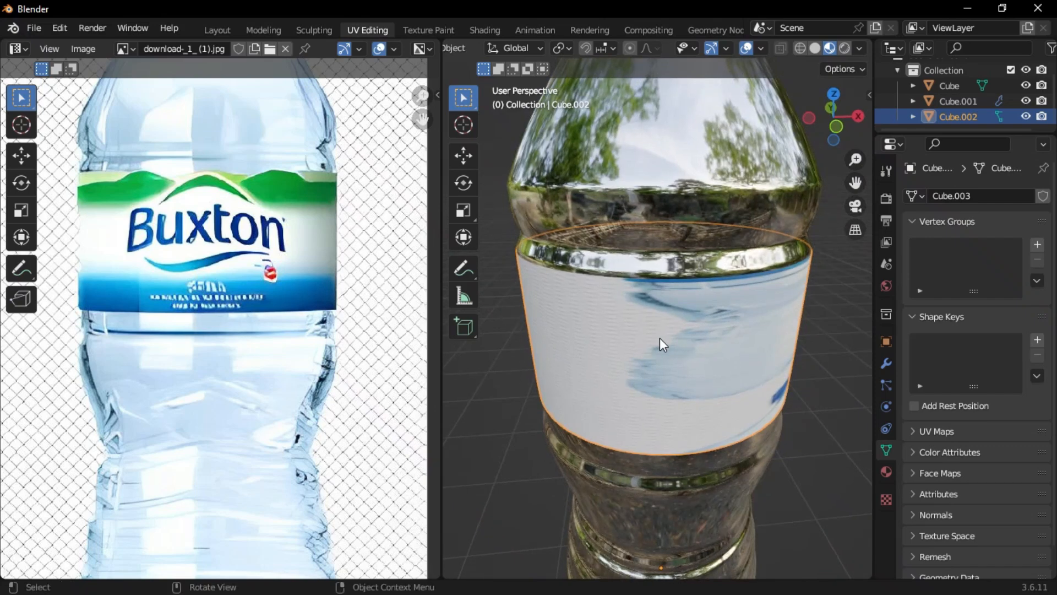
{"action": "key", "text": "Tab"}
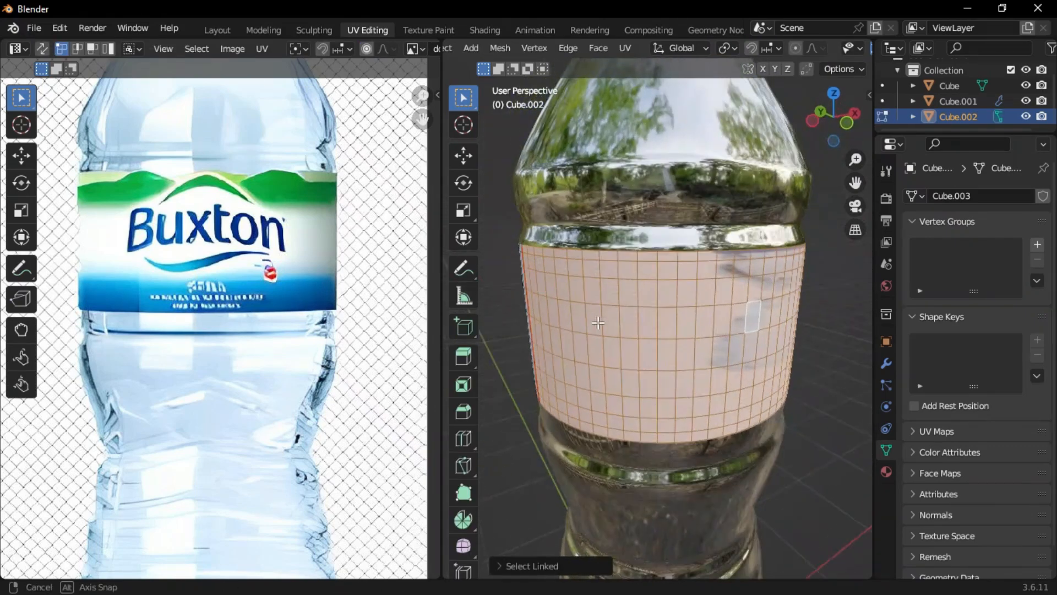
{"action": "key", "text": "KP_1"}
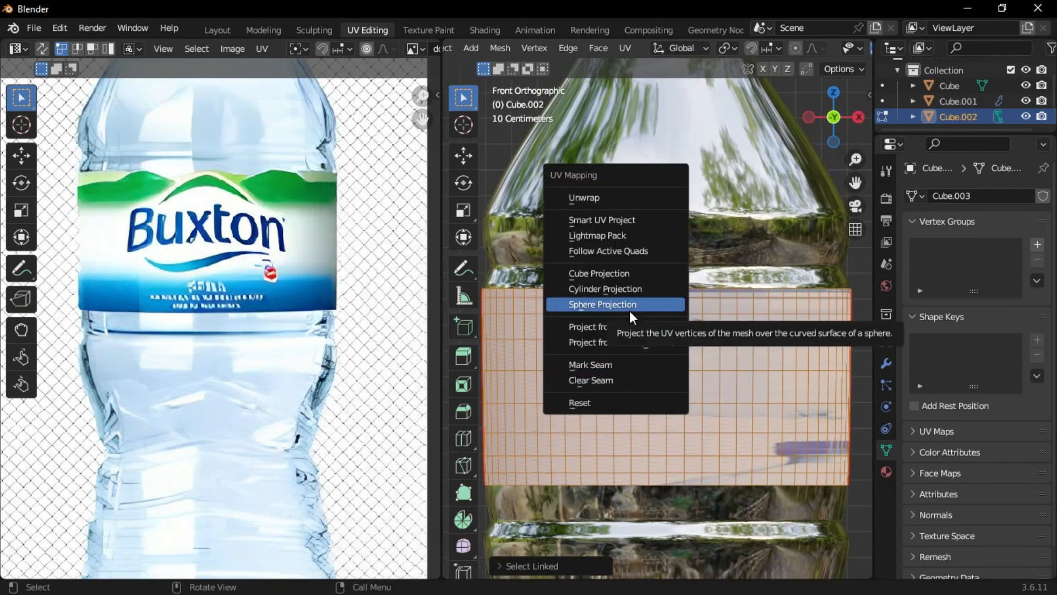
{"action": "left_click", "coordinate": [601, 304]}
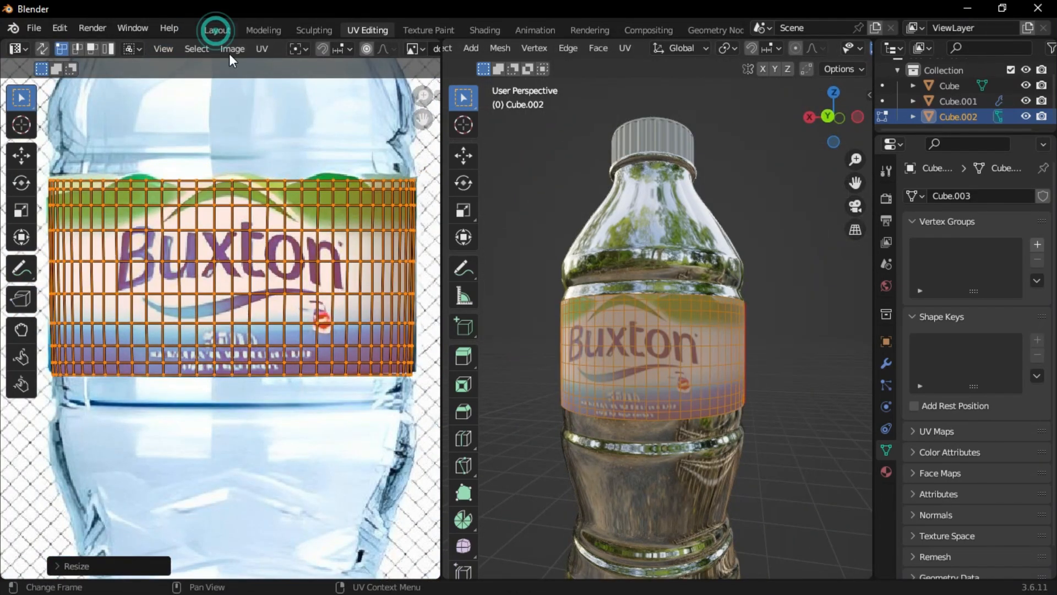
{"action": "left_click", "coordinate": [217, 30]}
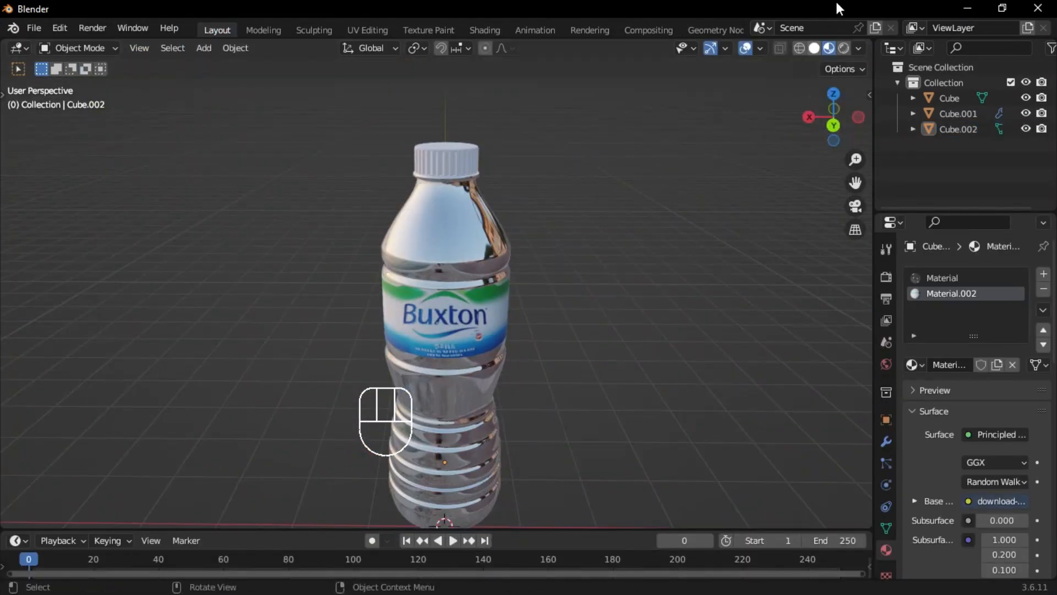
Step: Show the labelled bottle in Cycles rendered shading with a clear-glass body
{"action": "left_click", "coordinate": [823, 47]}
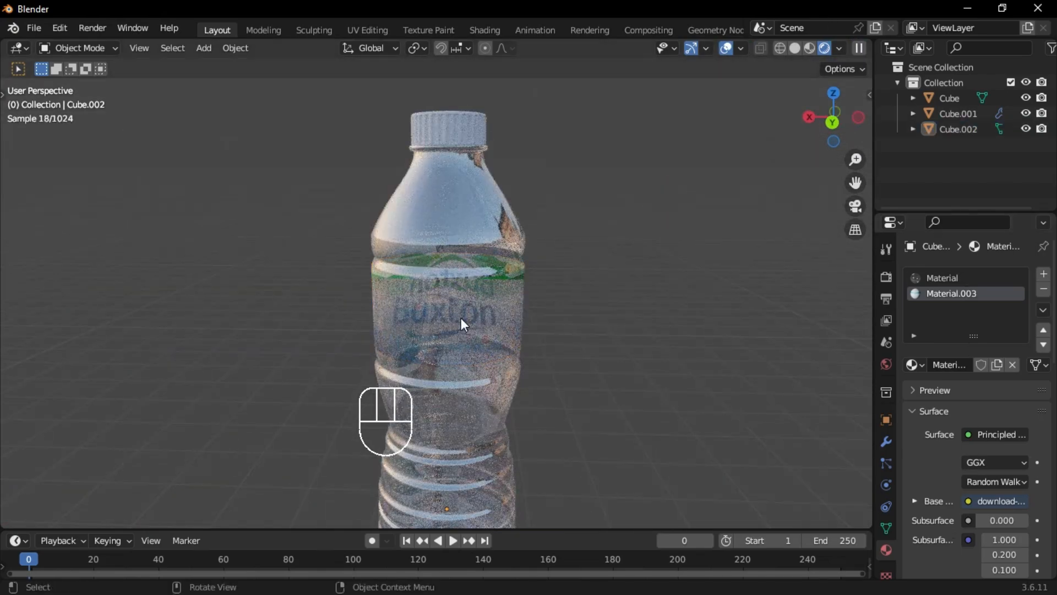
{"action": "left_click", "coordinate": [235, 48]}
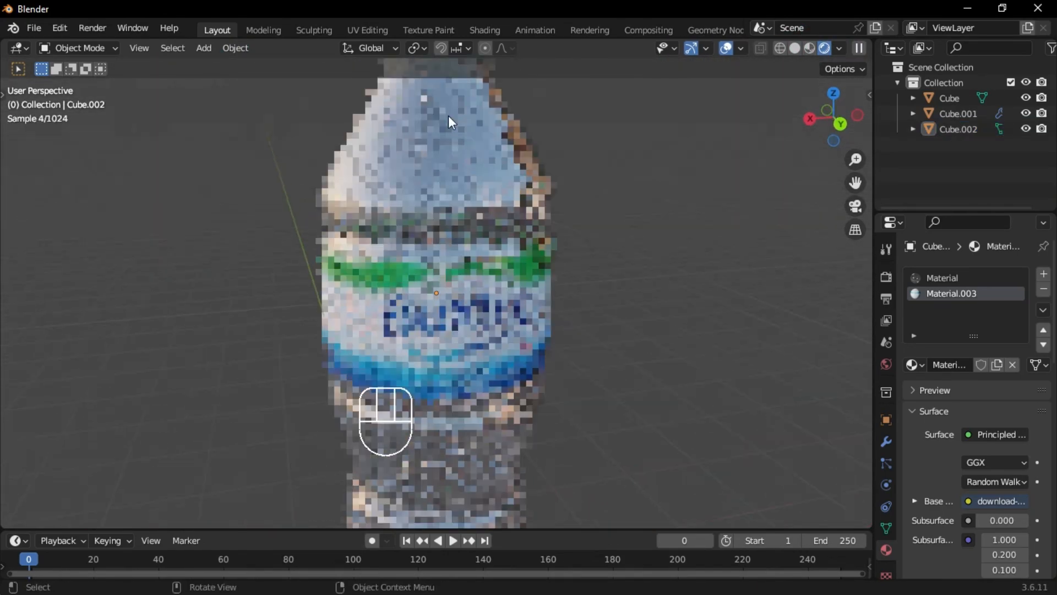
{"action": "left_click", "coordinate": [483, 30]}
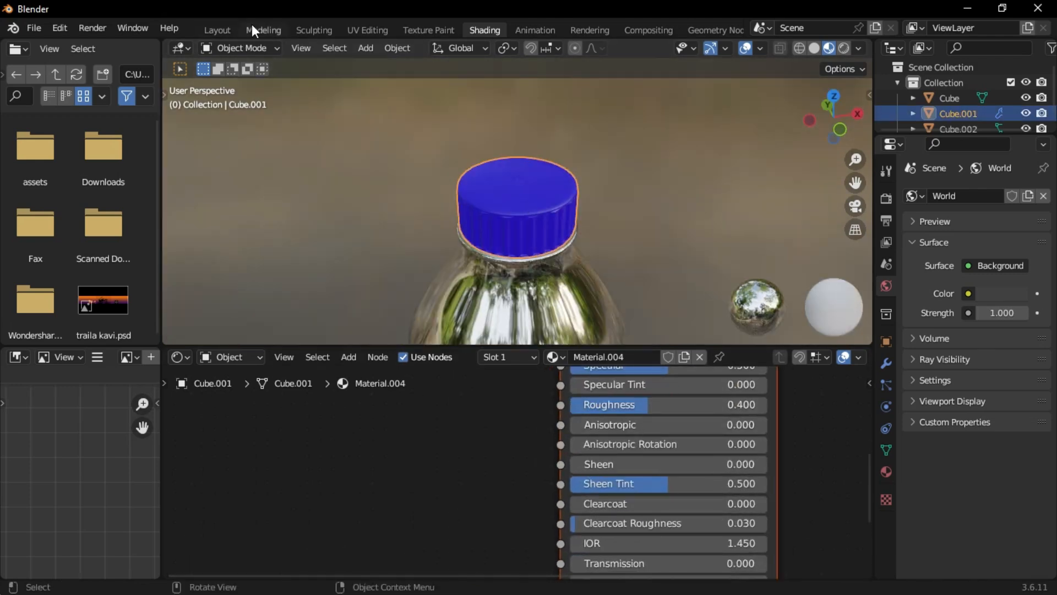
Step: Return to Layout with the blue-capped bottle, Material.004, in rendered preview
{"action": "left_click", "coordinate": [217, 30]}
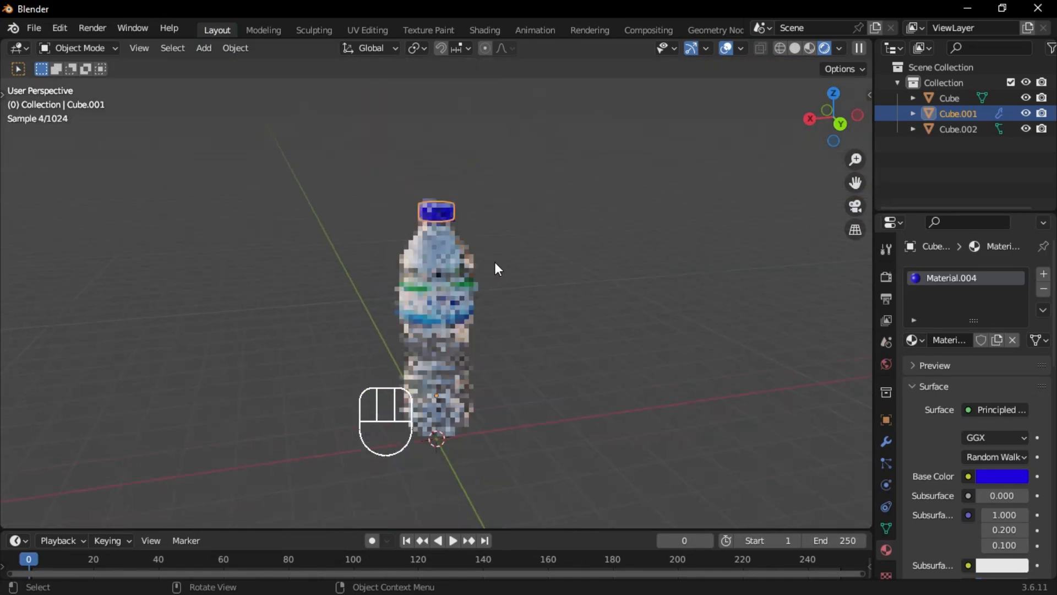